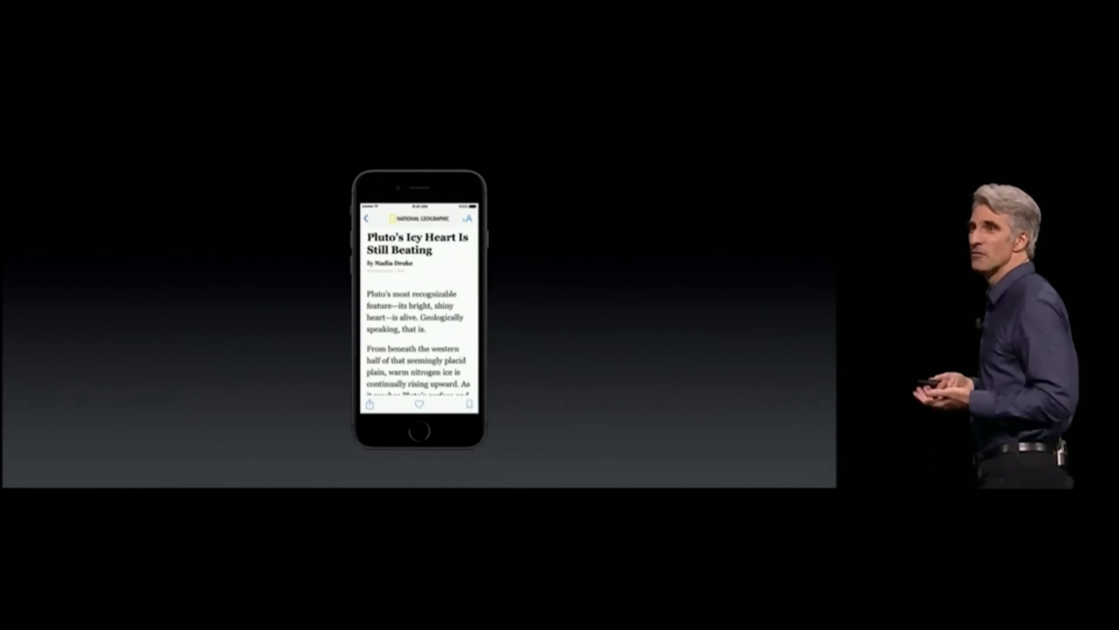
# Step: Select the opening 'Pluto's heart is alive' paragraph, surfacing the Copy/Define/Share menu
pyautogui.doubleClick(407, 310)
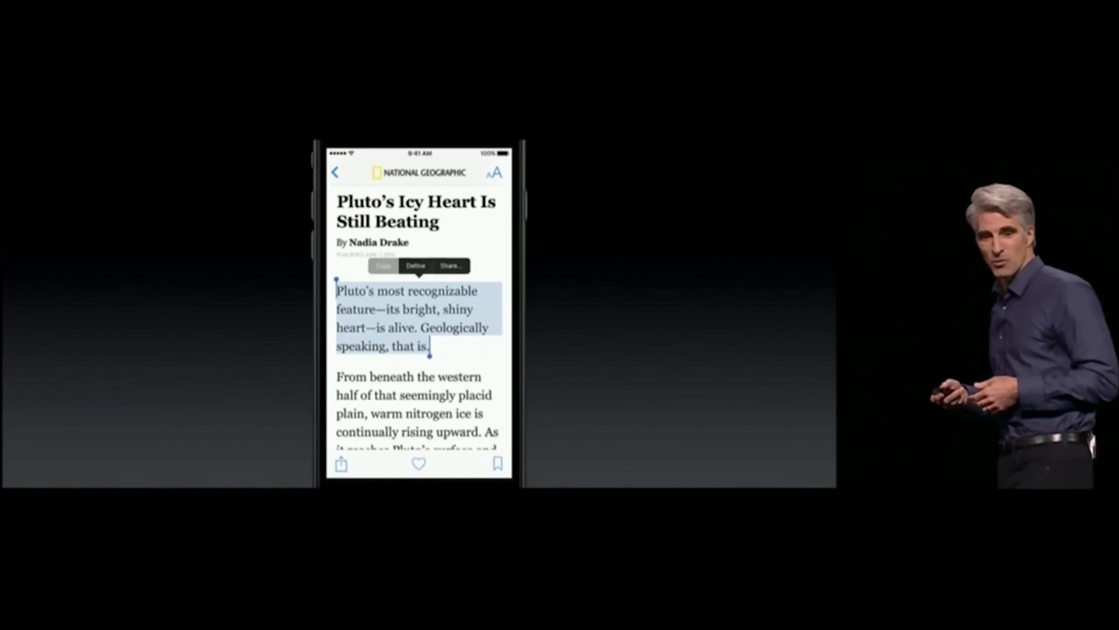